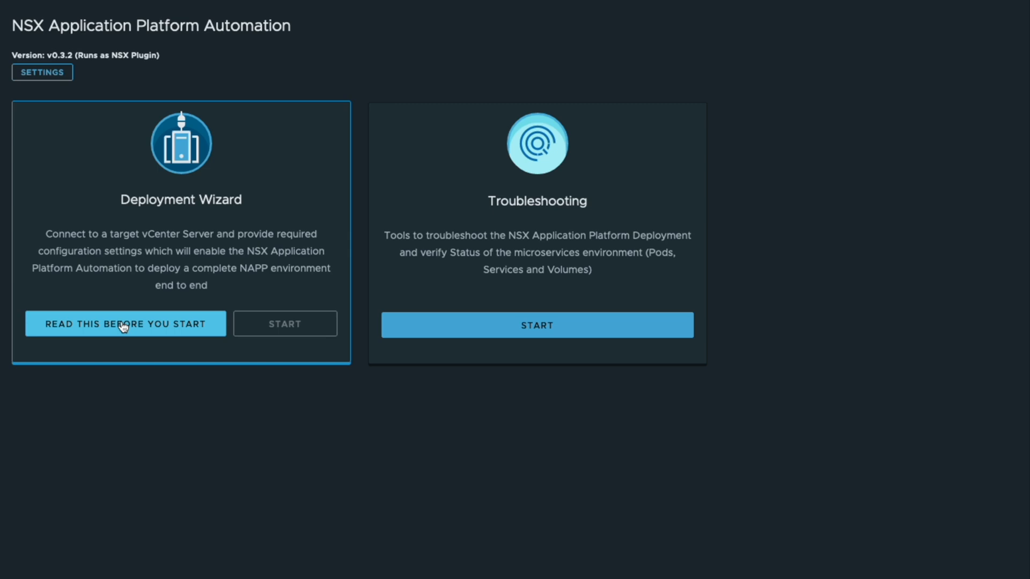
Step: Review the deployment prerequisites and start the NAPP deployment wizard
click(124, 324)
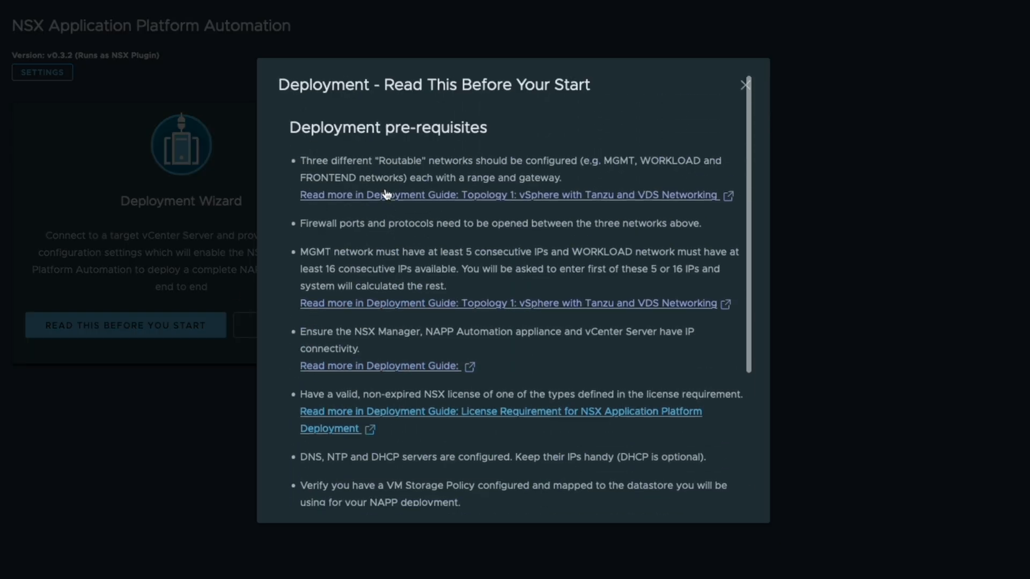
click(744, 85)
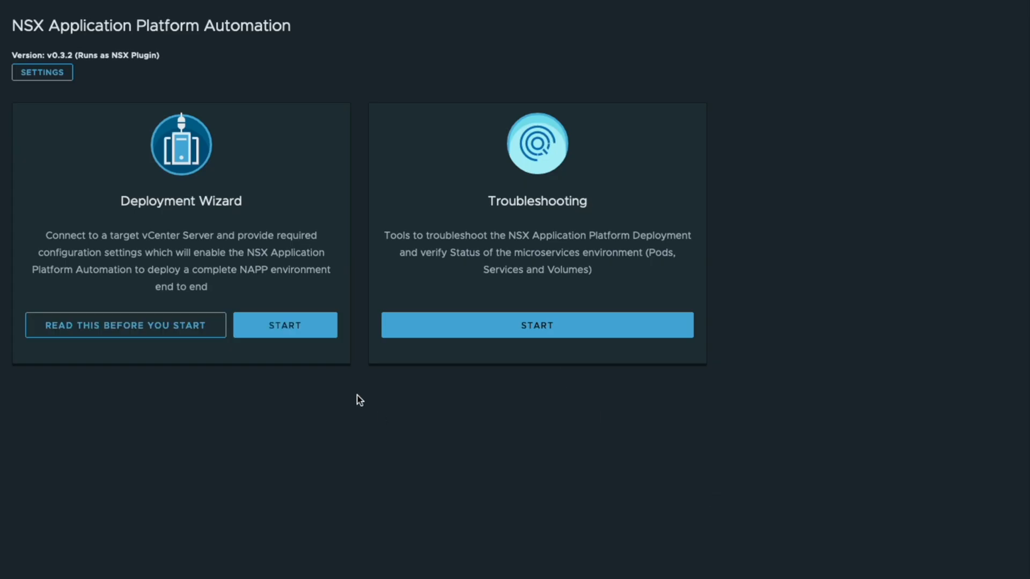
click(285, 325)
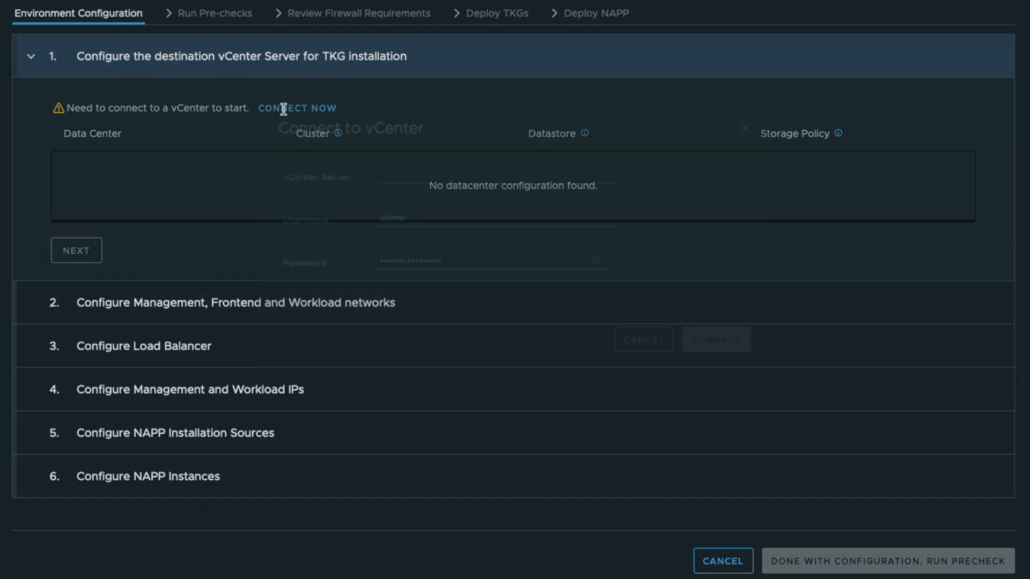
Step: Connect to the target vCenter as Administrator, keep default datacenter, cluster and datastore, and continue to networks
text(A)
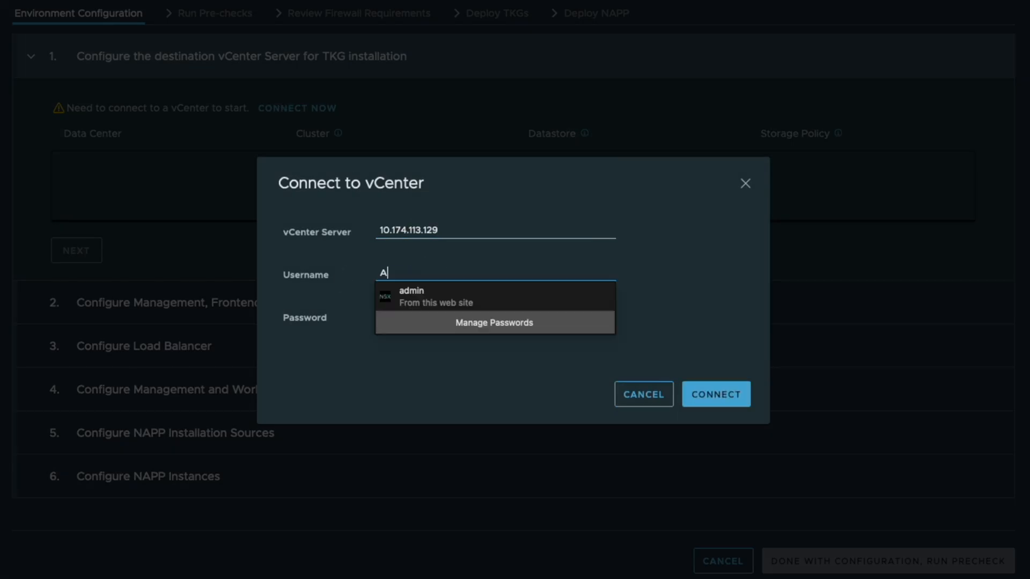
text(dministrator@vsphere.local)
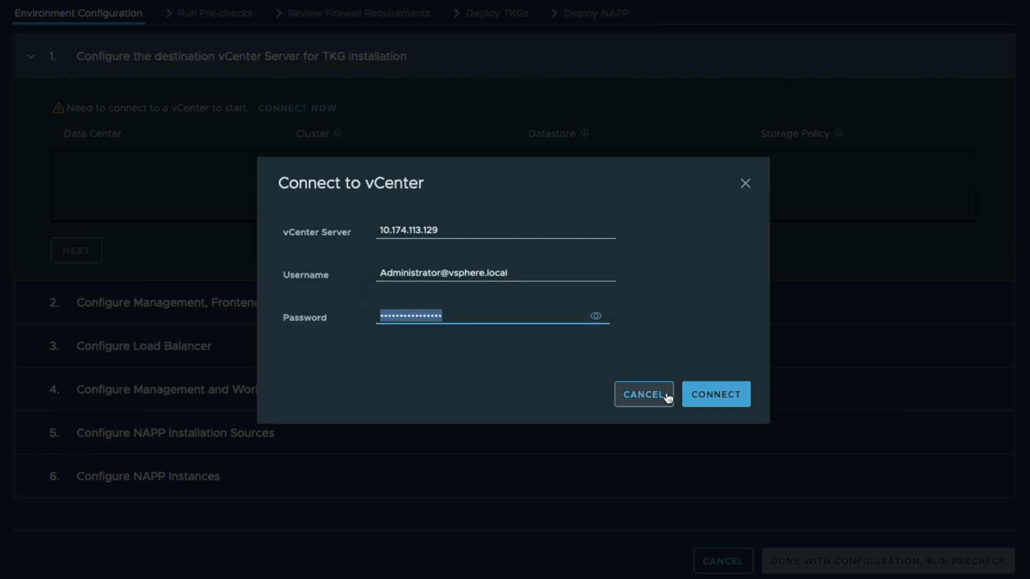
click(715, 393)
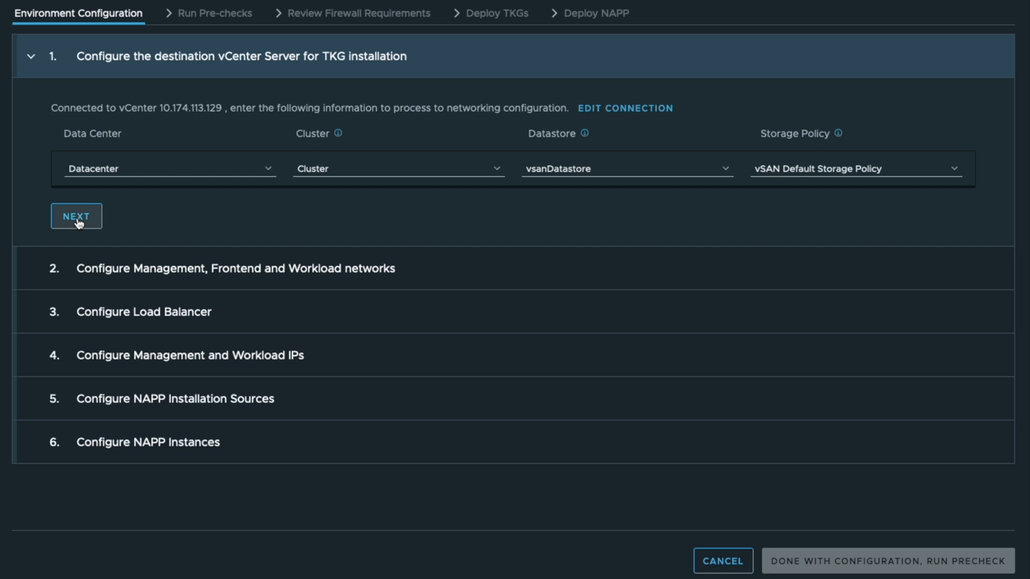
click(76, 216)
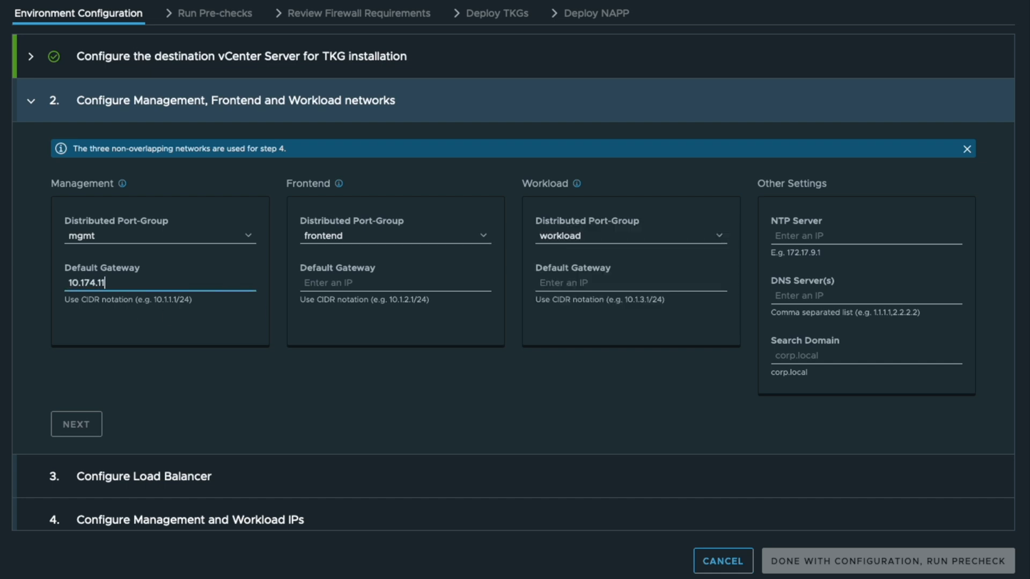
Step: Enter the frontend gateway 10.172.71.126, workload gateway, and NTP/DNS servers starting 10.221.109 with corp.local search domain
click(394, 282)
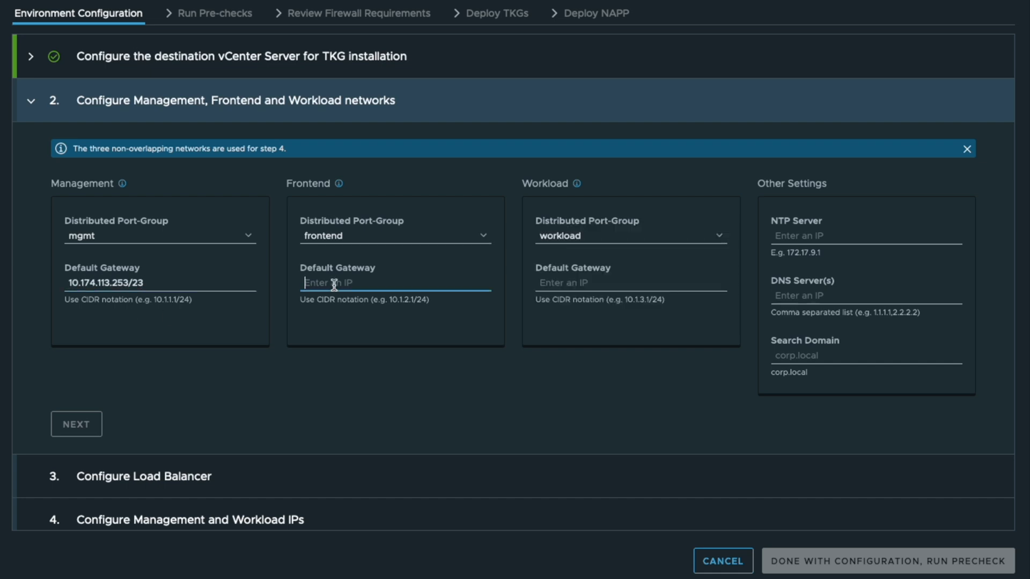
text(10.172.71.126)
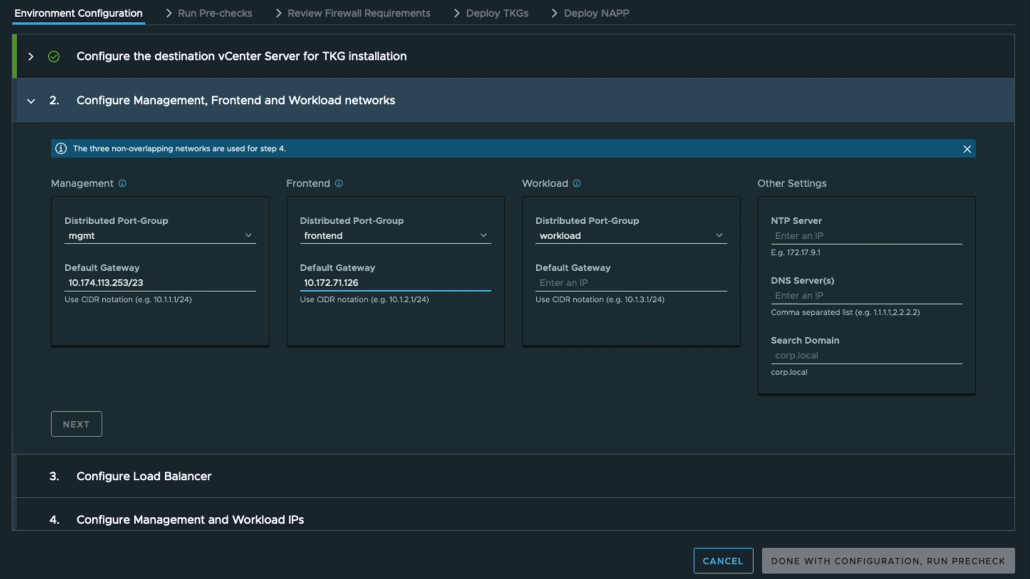
text(10.172.71.253/25)
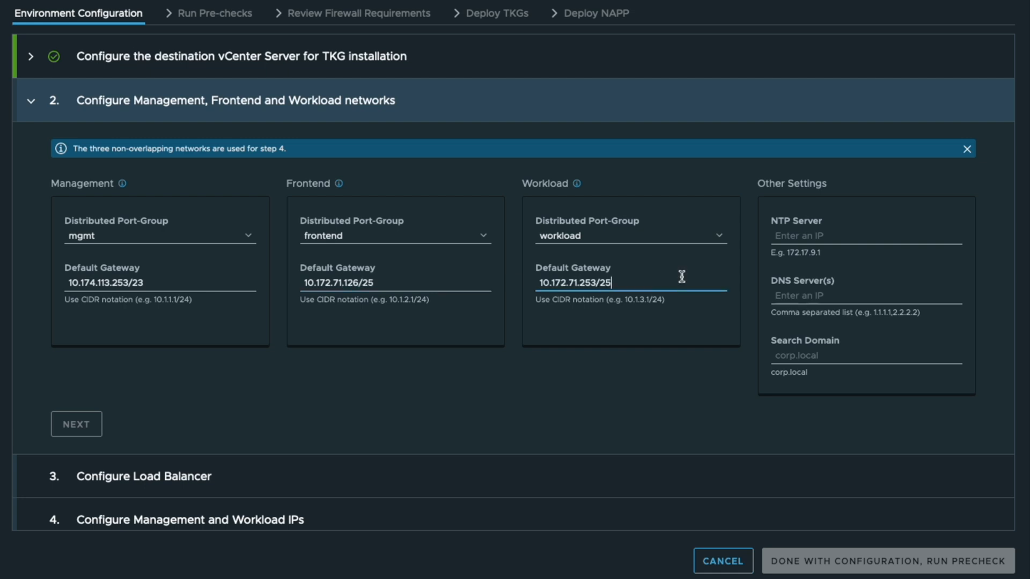
text(10.221.109)
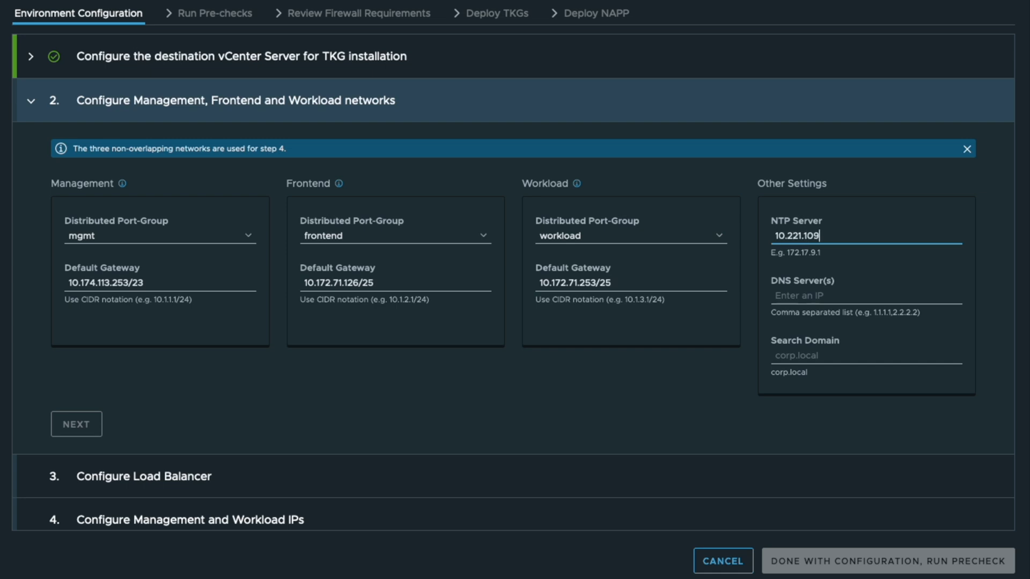
text(10.221.109.51)
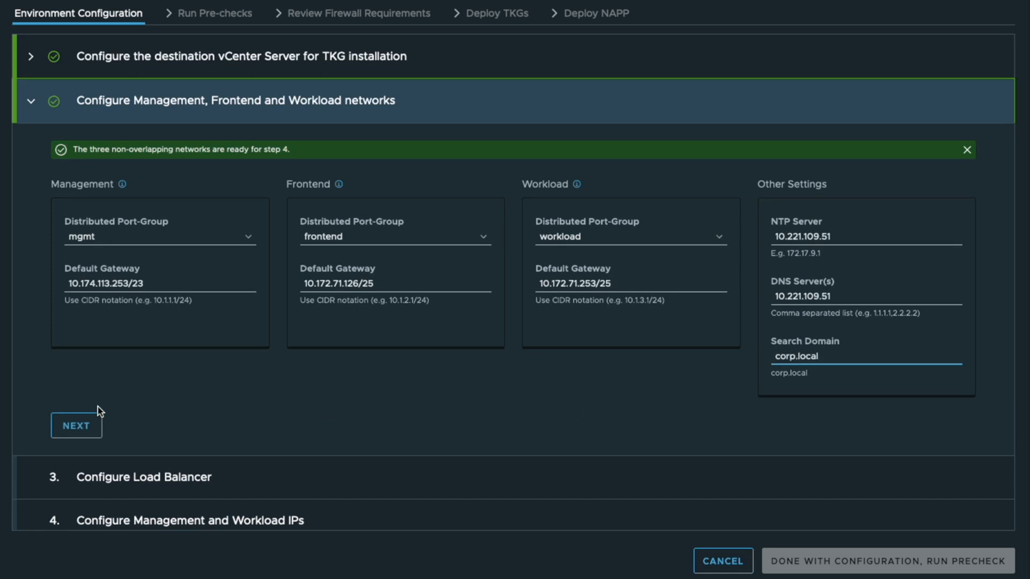
Step: Give the HA Proxy its management, frontend and workload addresses (10.174.11...) and VIP range, then continue
click(76, 426)
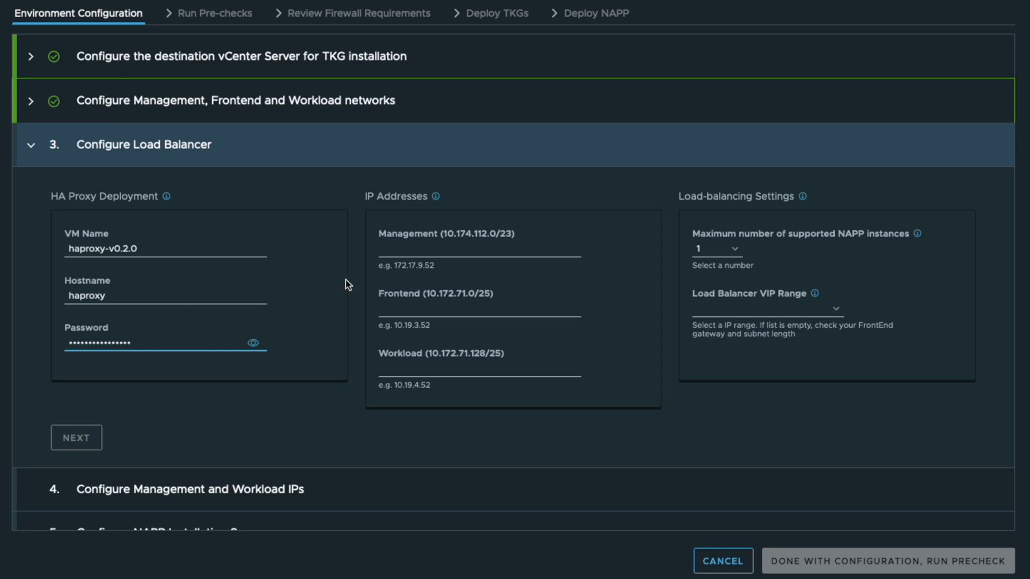
text(10.174.11)
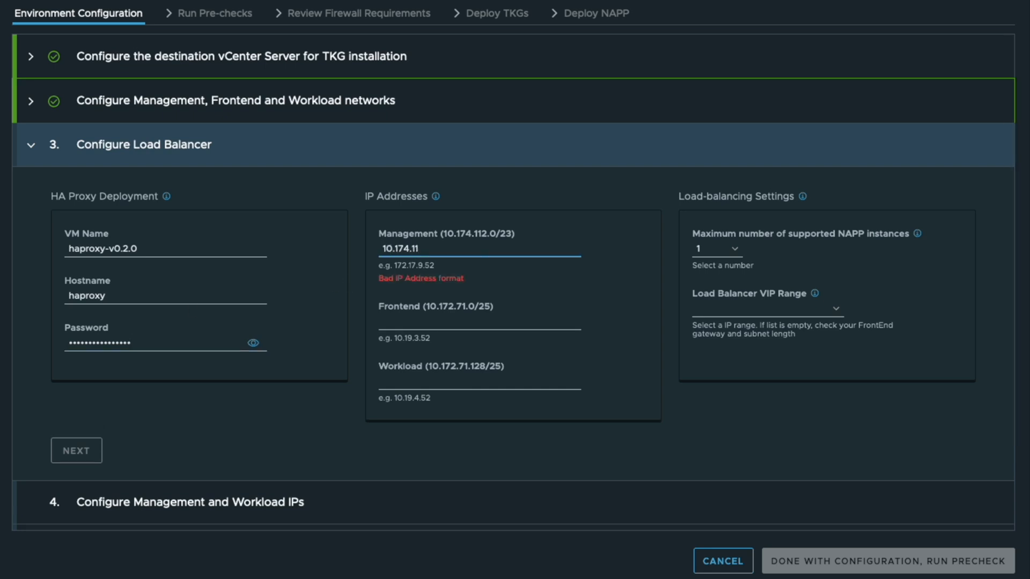
text(10.172.)
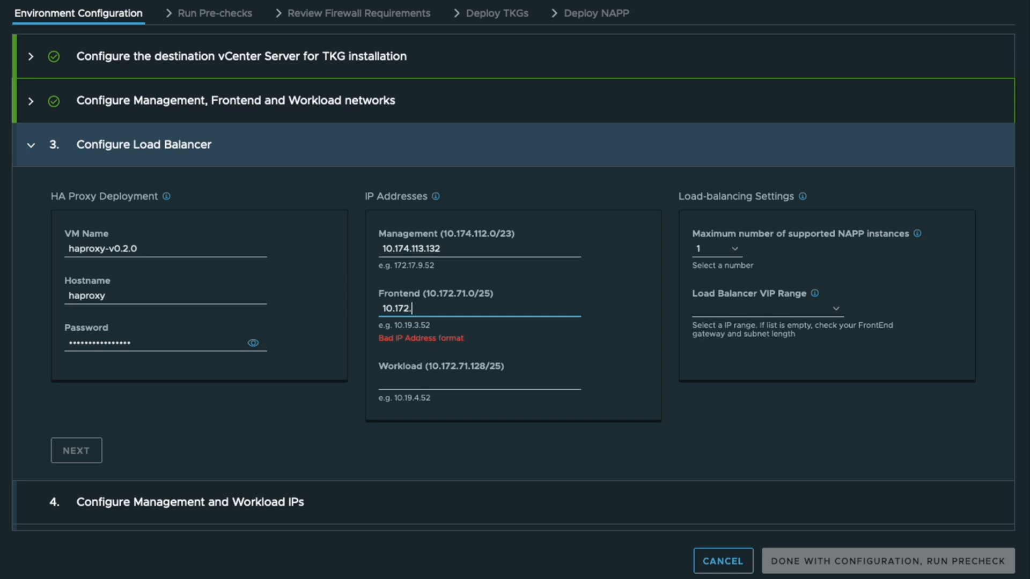
text(10.172.71.129)
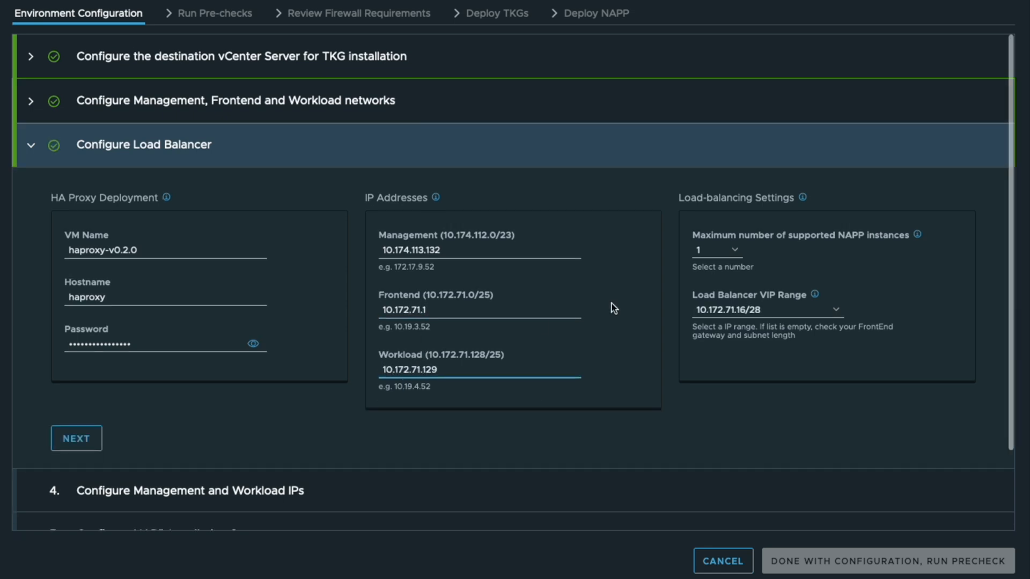
click(762, 309)
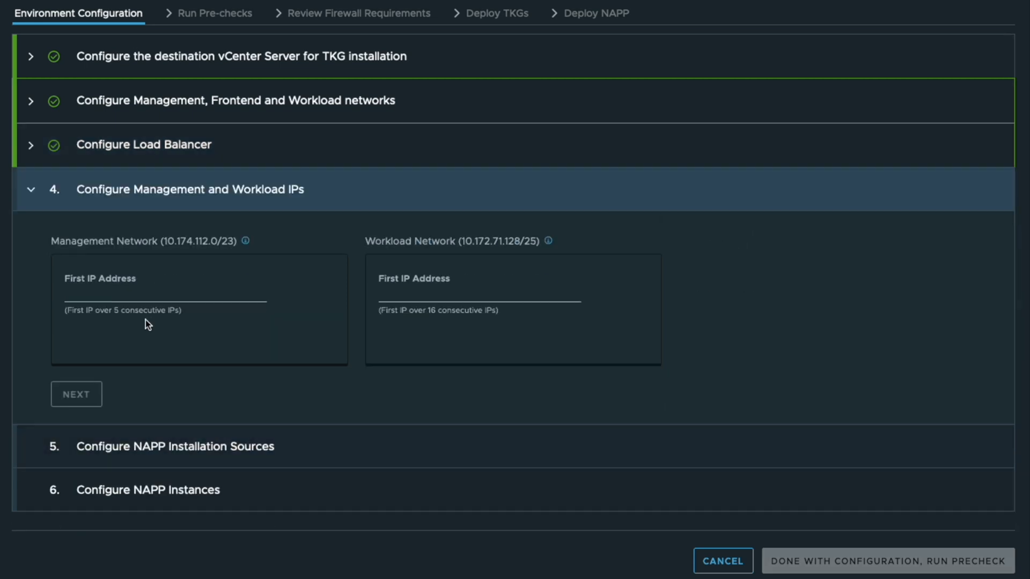
Step: Set management starting IP 10.174.113.1 and workload IP 10.172..., keeping Public VMware Hosted sources
text(10.174.113.1)
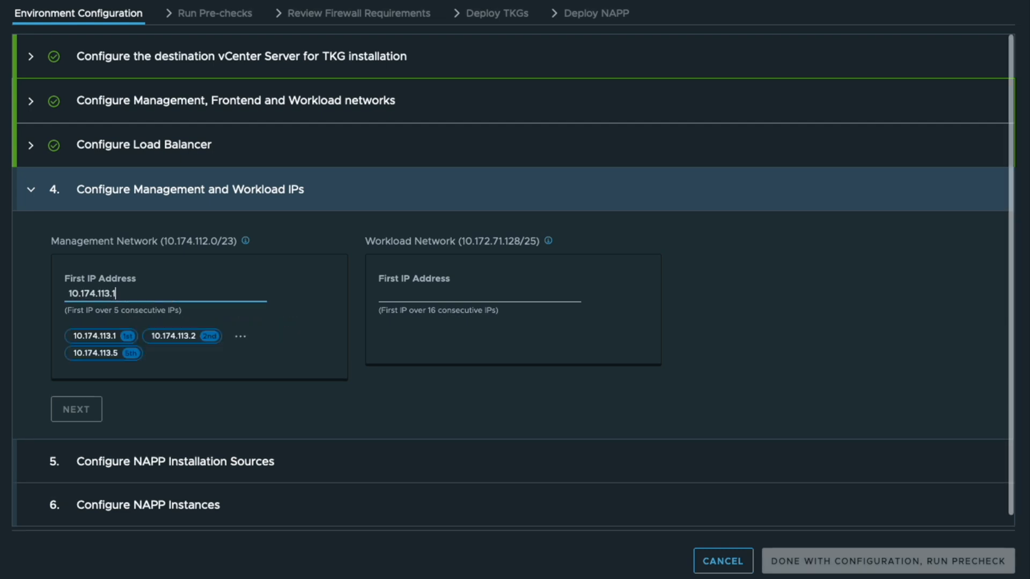
text(10.172.)
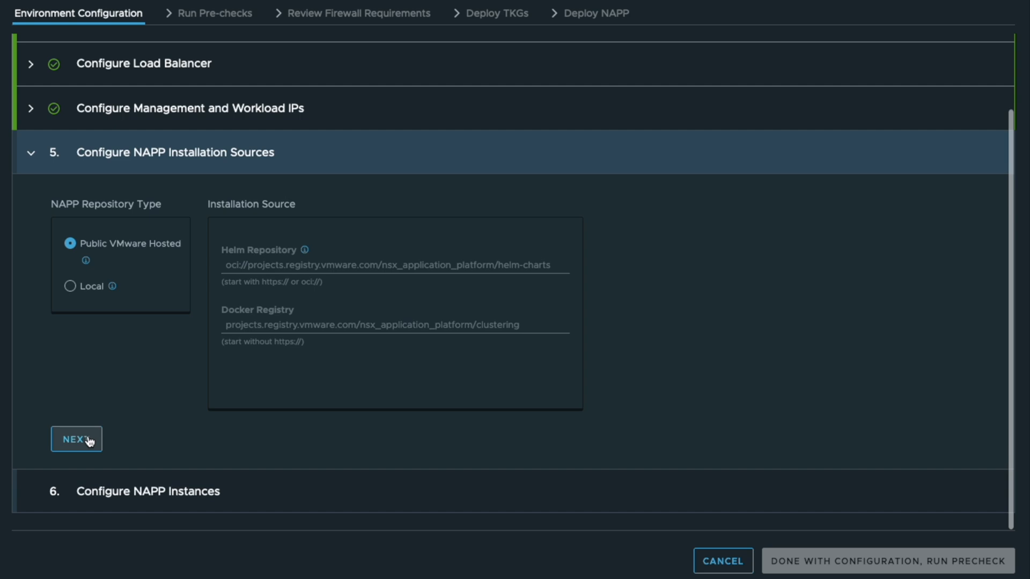
click(76, 438)
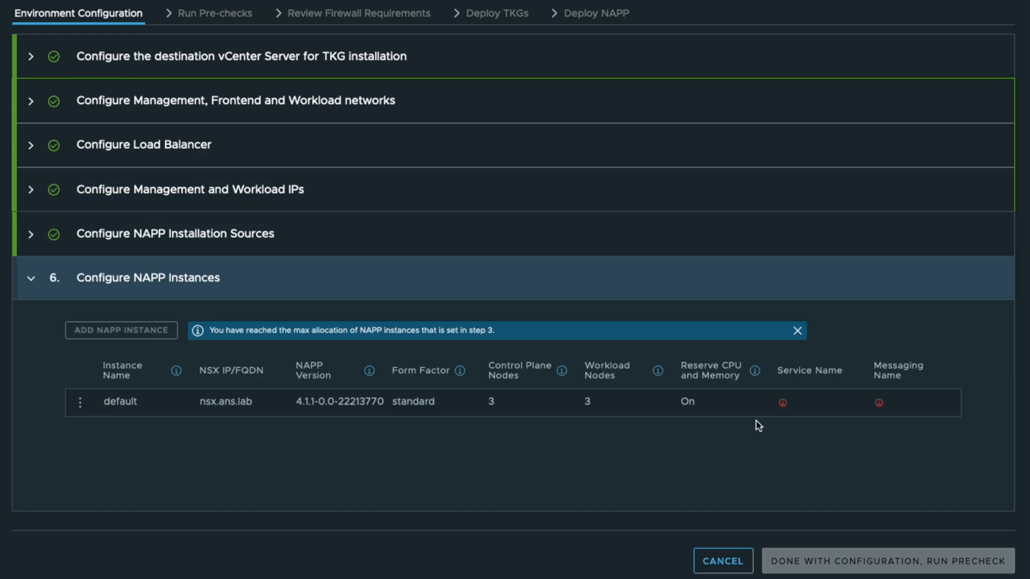
Step: Make the default instance Advanced (all services) with 1 control plane node and no CPU/memory reservation
click(79, 401)
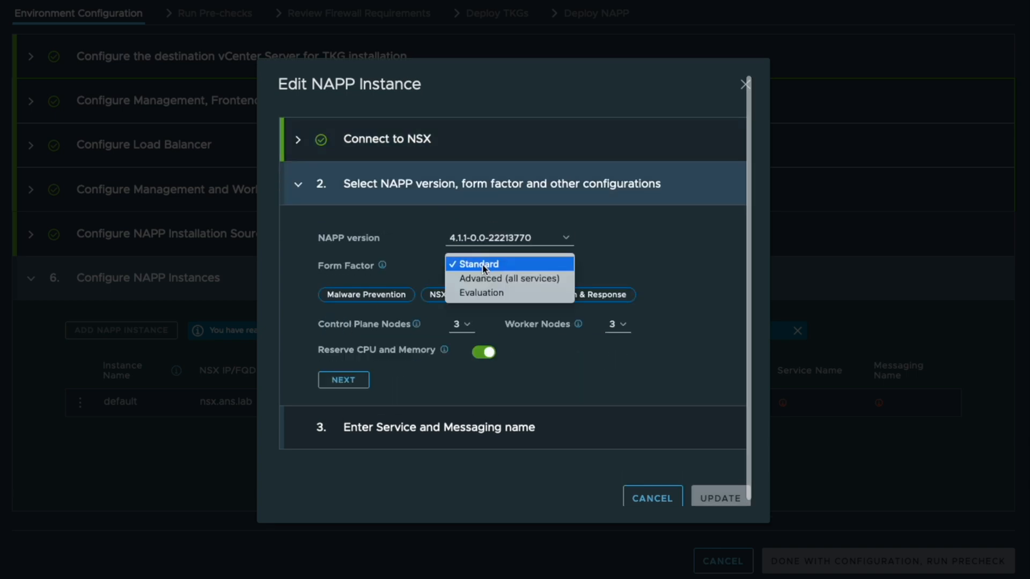
click(509, 278)
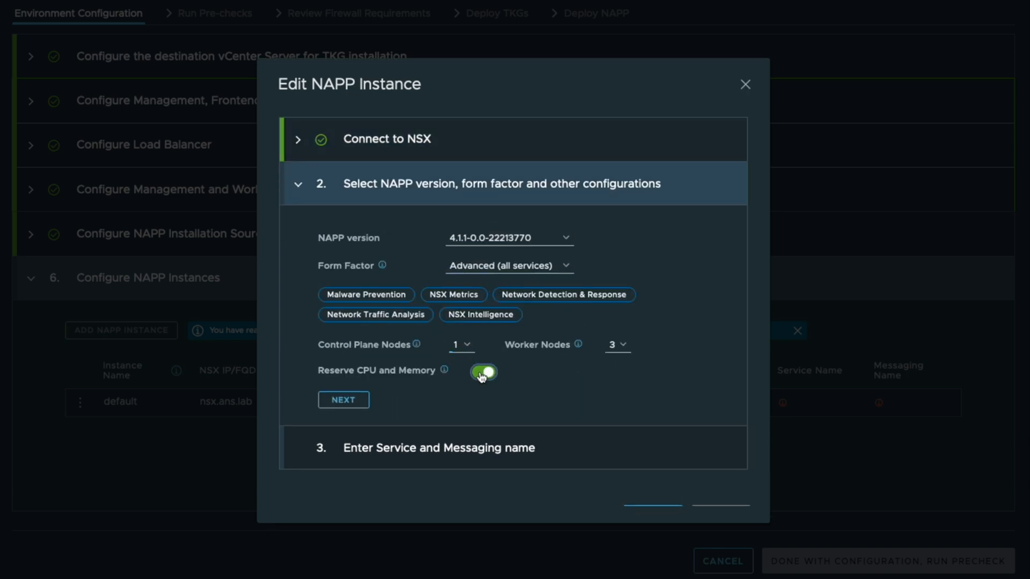
click(482, 372)
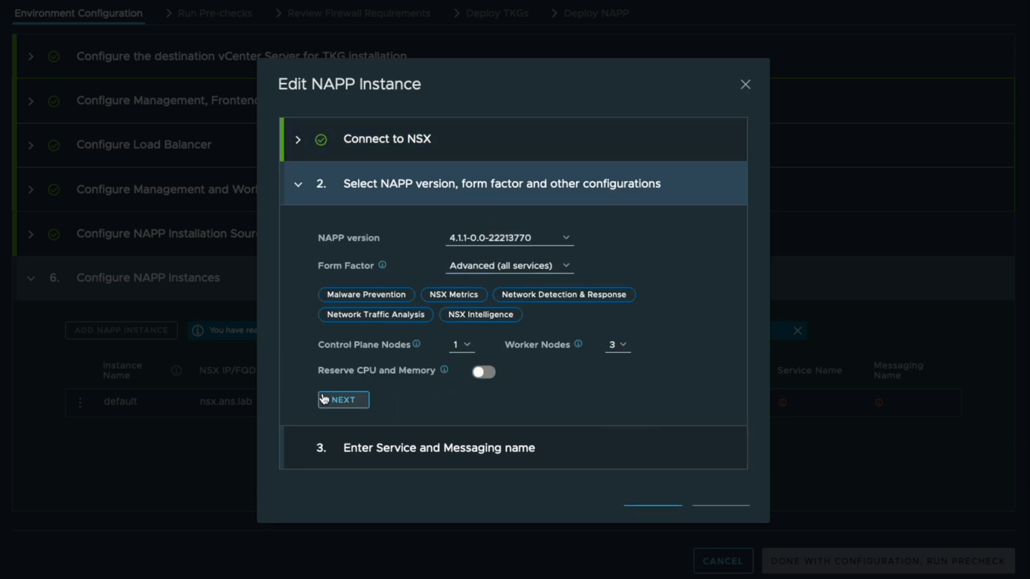
click(343, 400)
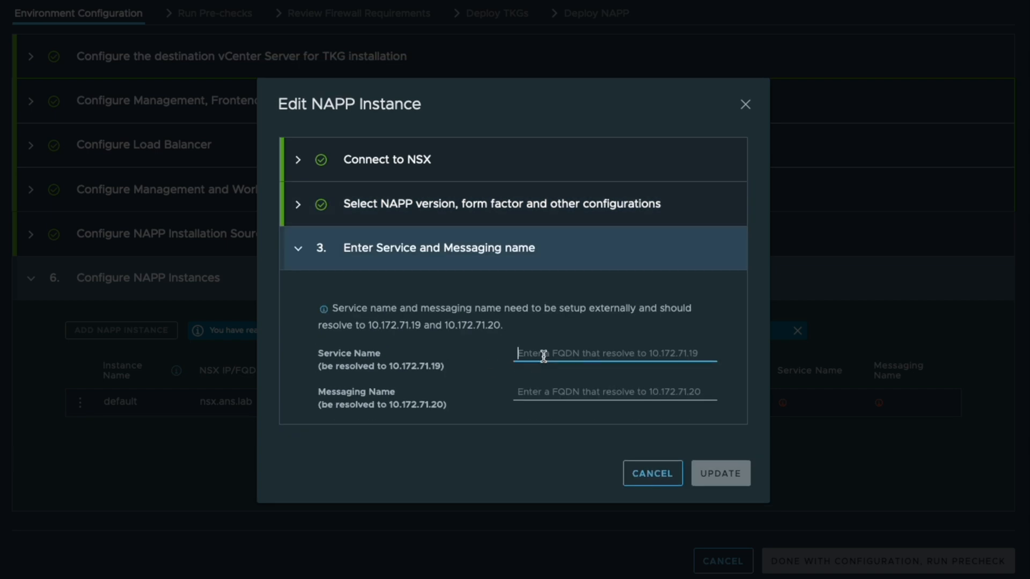
Step: Set service name napp.ans.lab and messaging name napp-msg.ans.lab and update the instance
text(napp.ans)
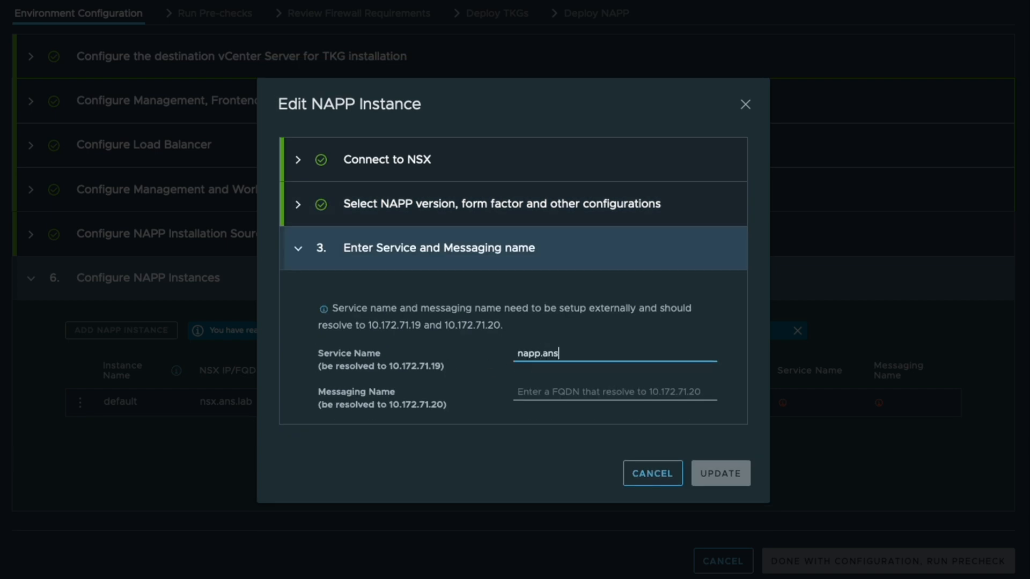
text(napp-msg.ans.lab)
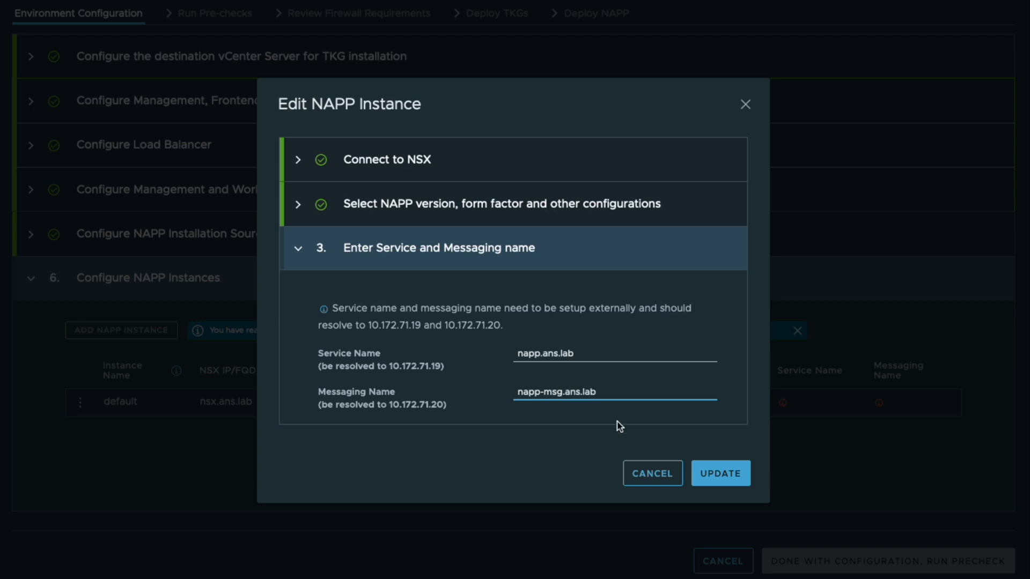
click(720, 473)
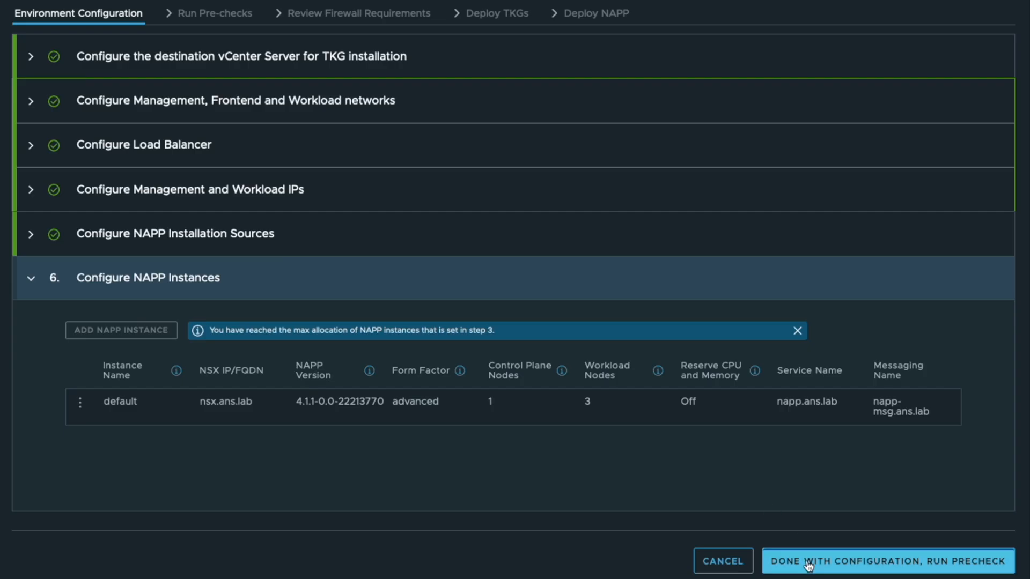
Step: Run all 11 pre-checks to completion and pass the firewall requirements review to reach TKGs deployment
click(882, 561)
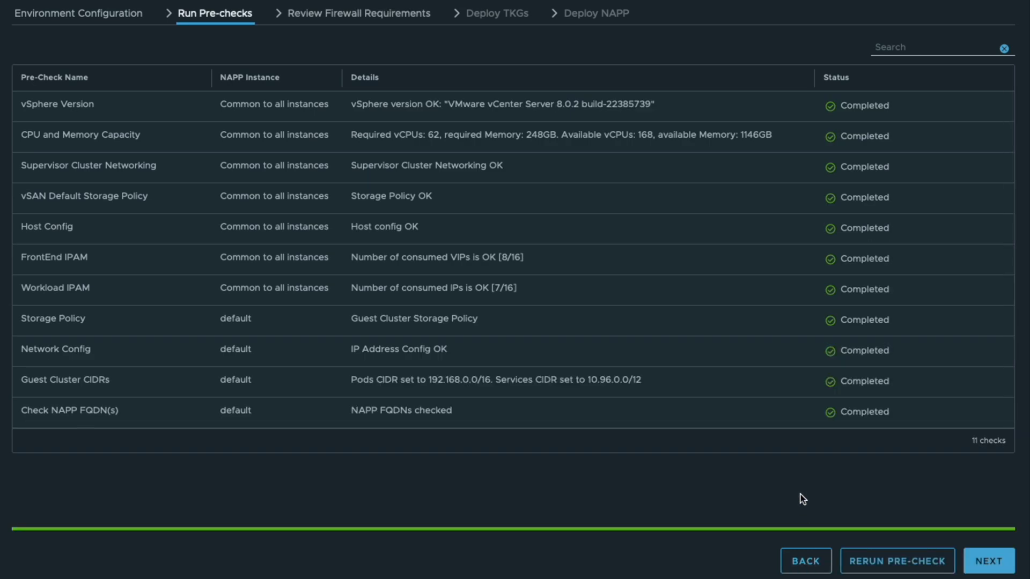
click(987, 561)
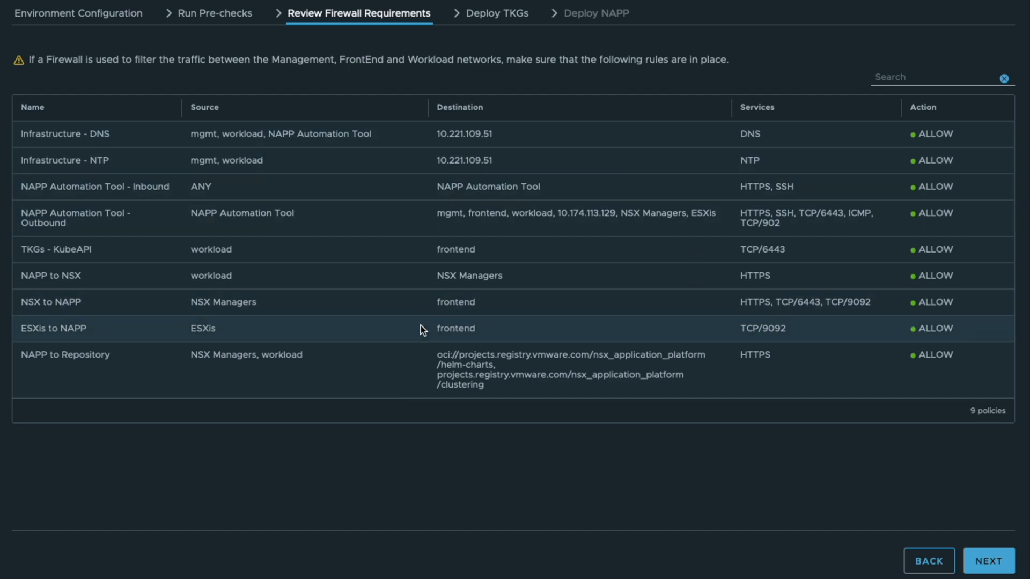
mouse_move(988, 561)
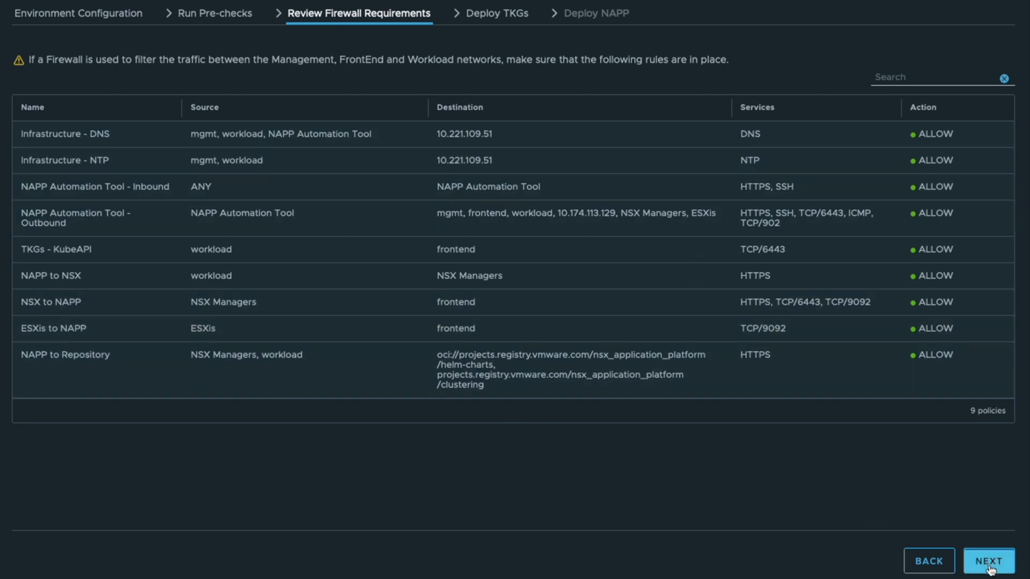
click(988, 560)
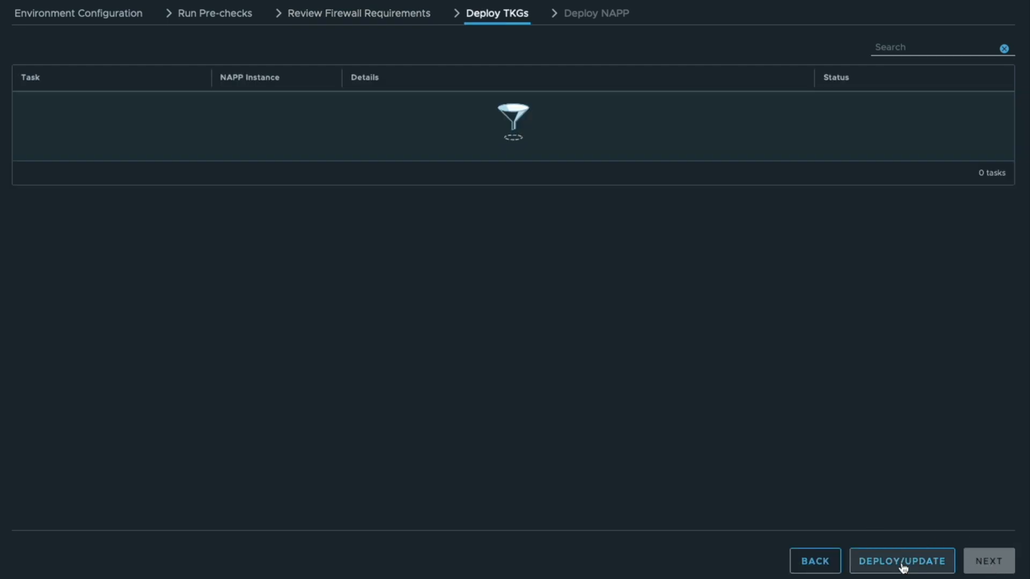
Step: Deploy the TKGs components until all 10 tasks, including the NAPP kubeconfig file, complete
click(901, 559)
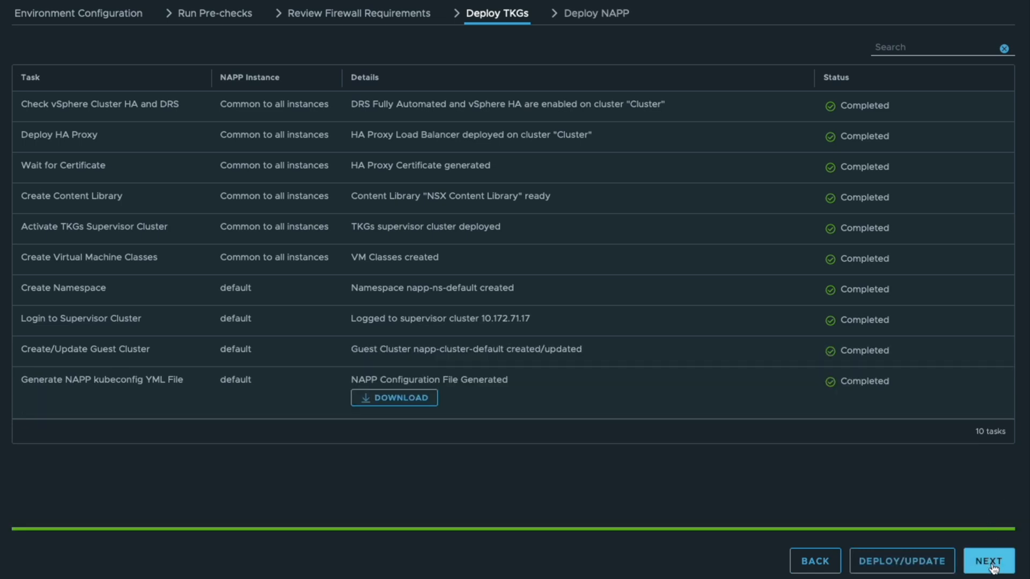
Step: Start the NAPP deployment so it completes four steps and reaches 70%, Registering Platform
click(988, 561)
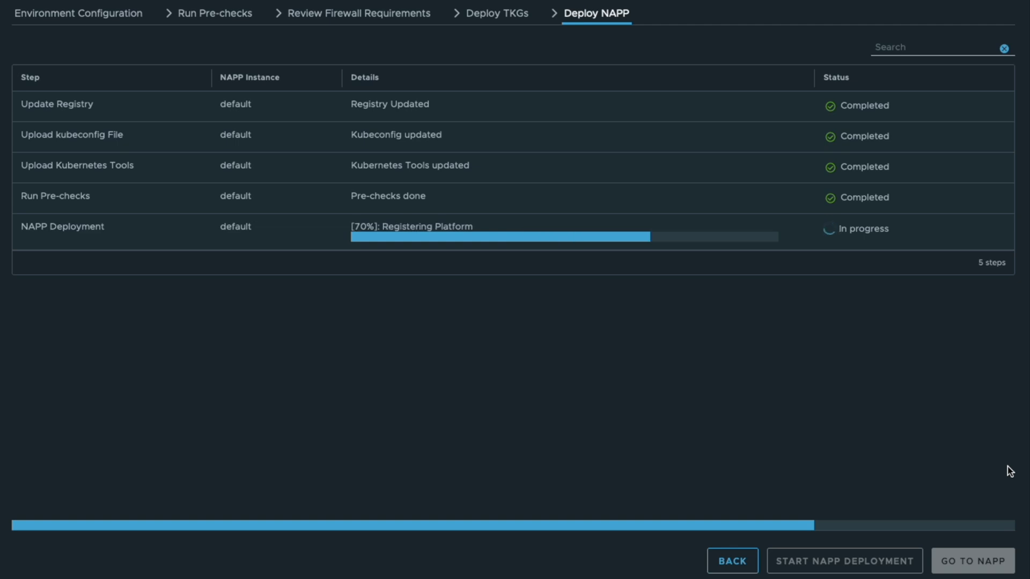
mouse_move(1009, 458)
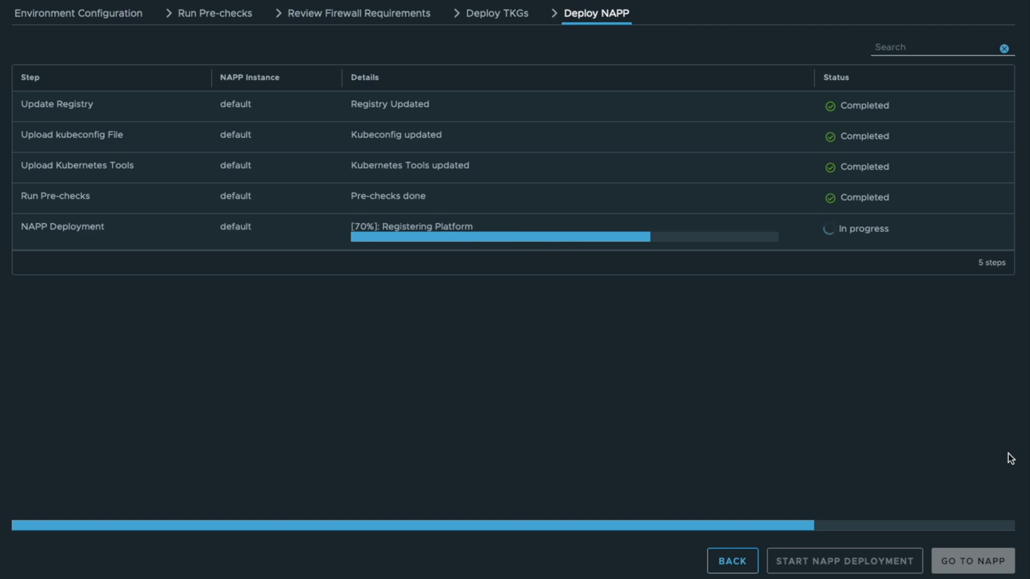